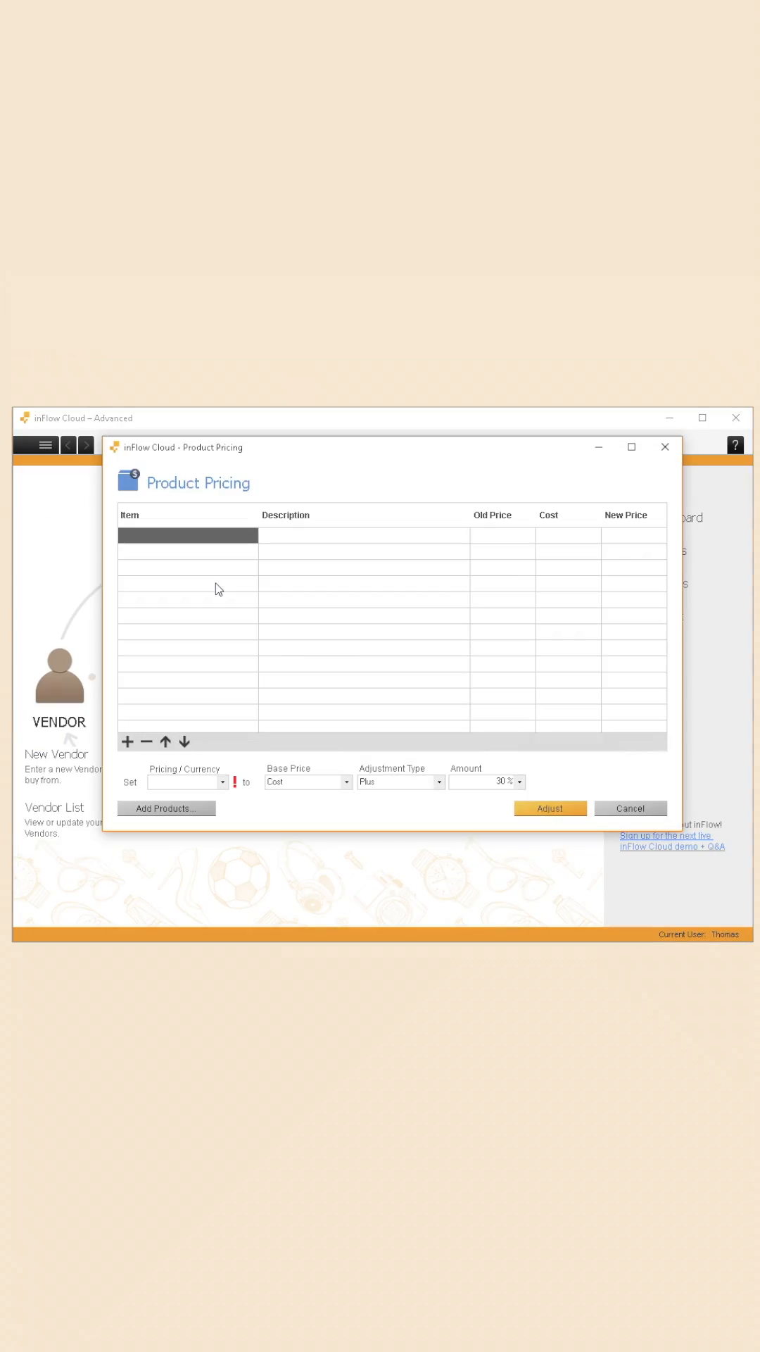
- Filter products by the 2018 - Spring category and add them to the pricing list
left_click(165, 808)
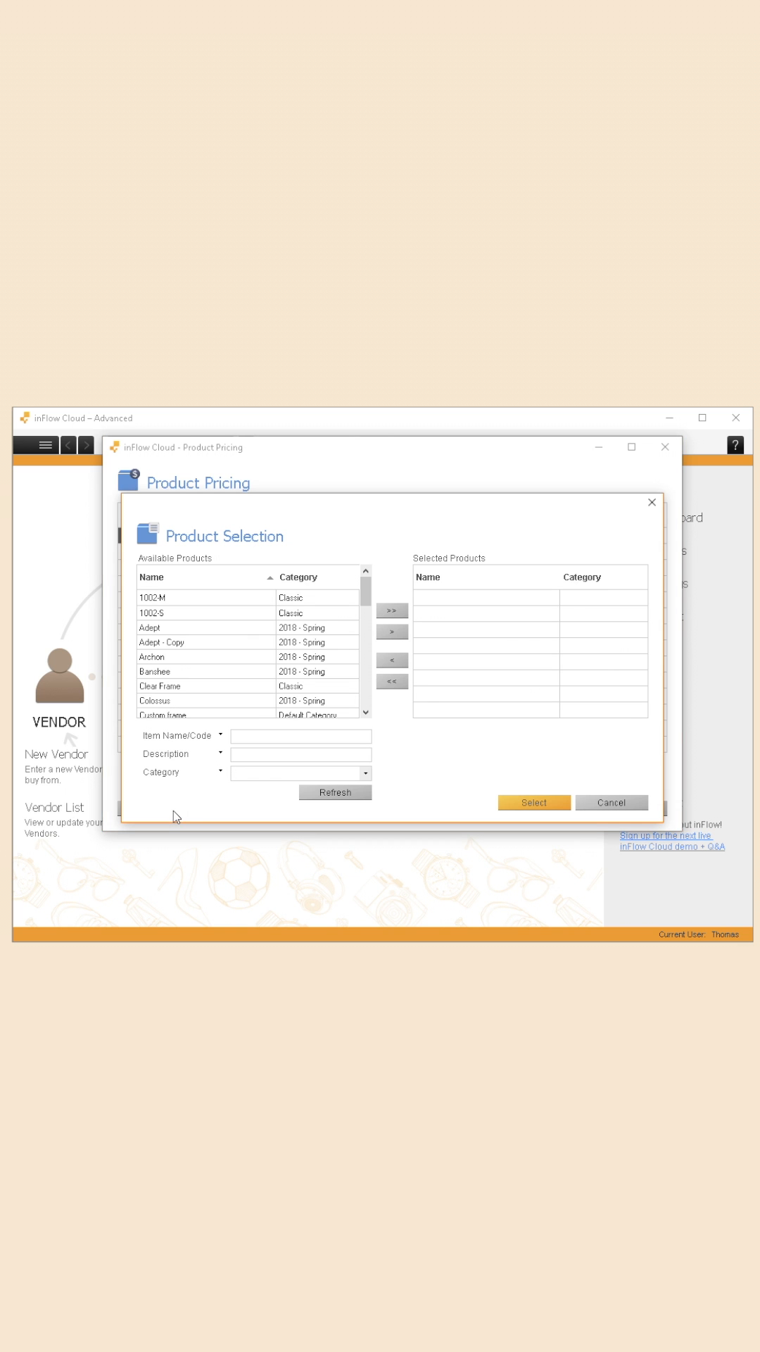
left_click(299, 772)
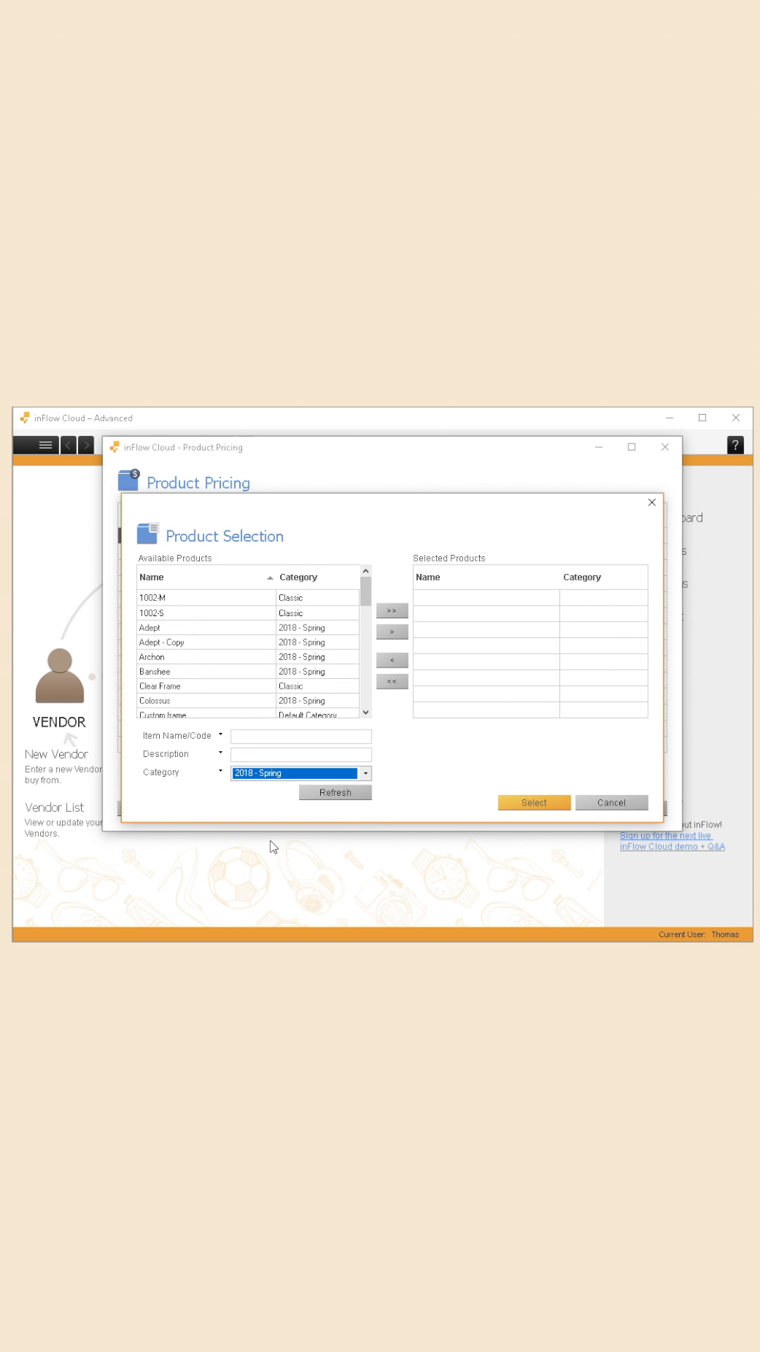
left_click(392, 609)
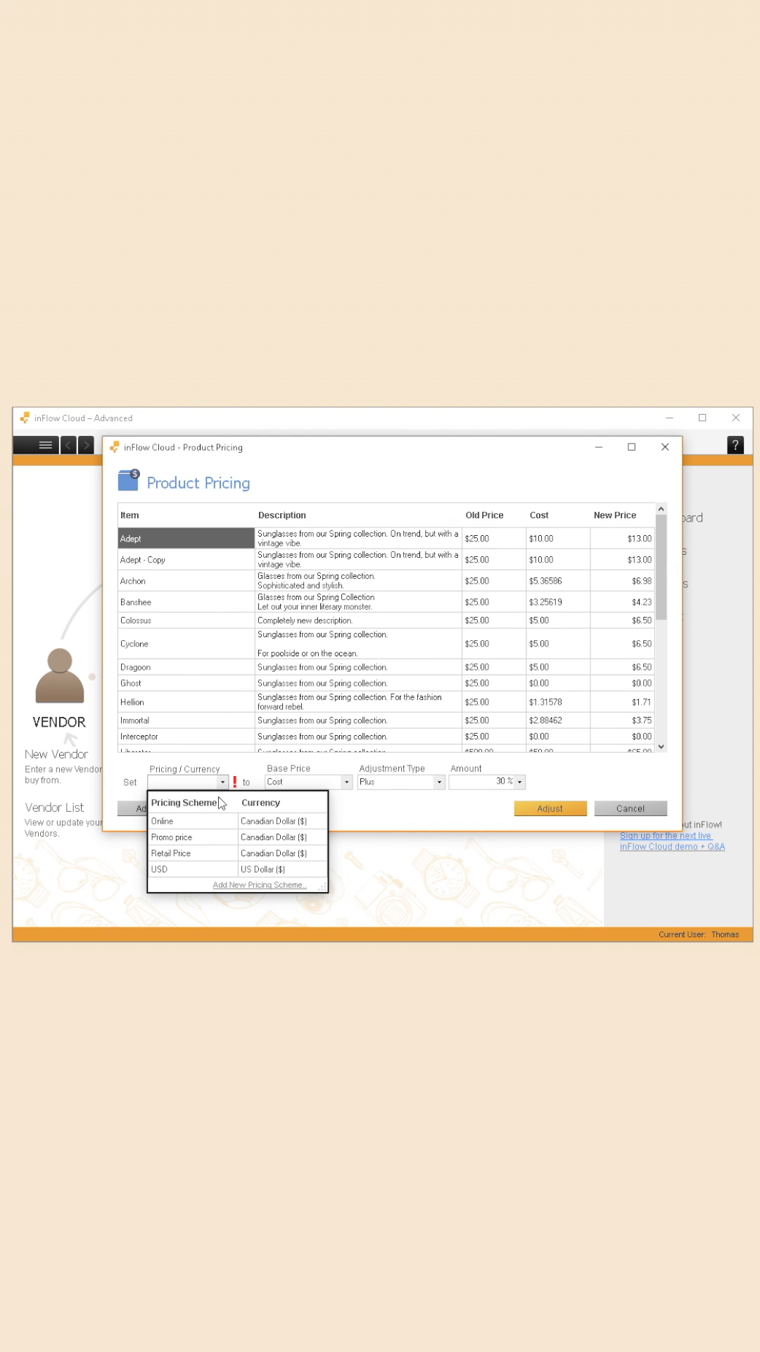
- Set promo prices based on Retail Price and choose the adjustment type
left_click(184, 837)
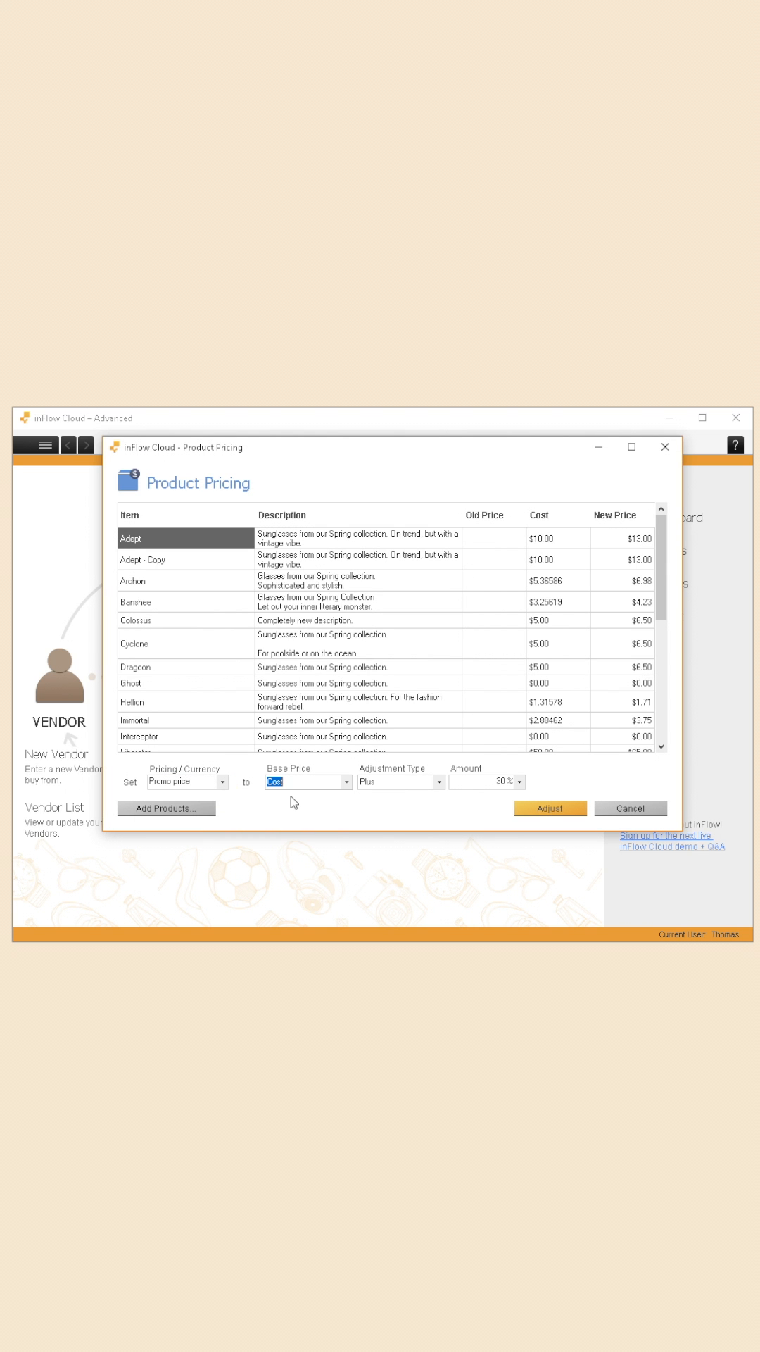
left_click(306, 781)
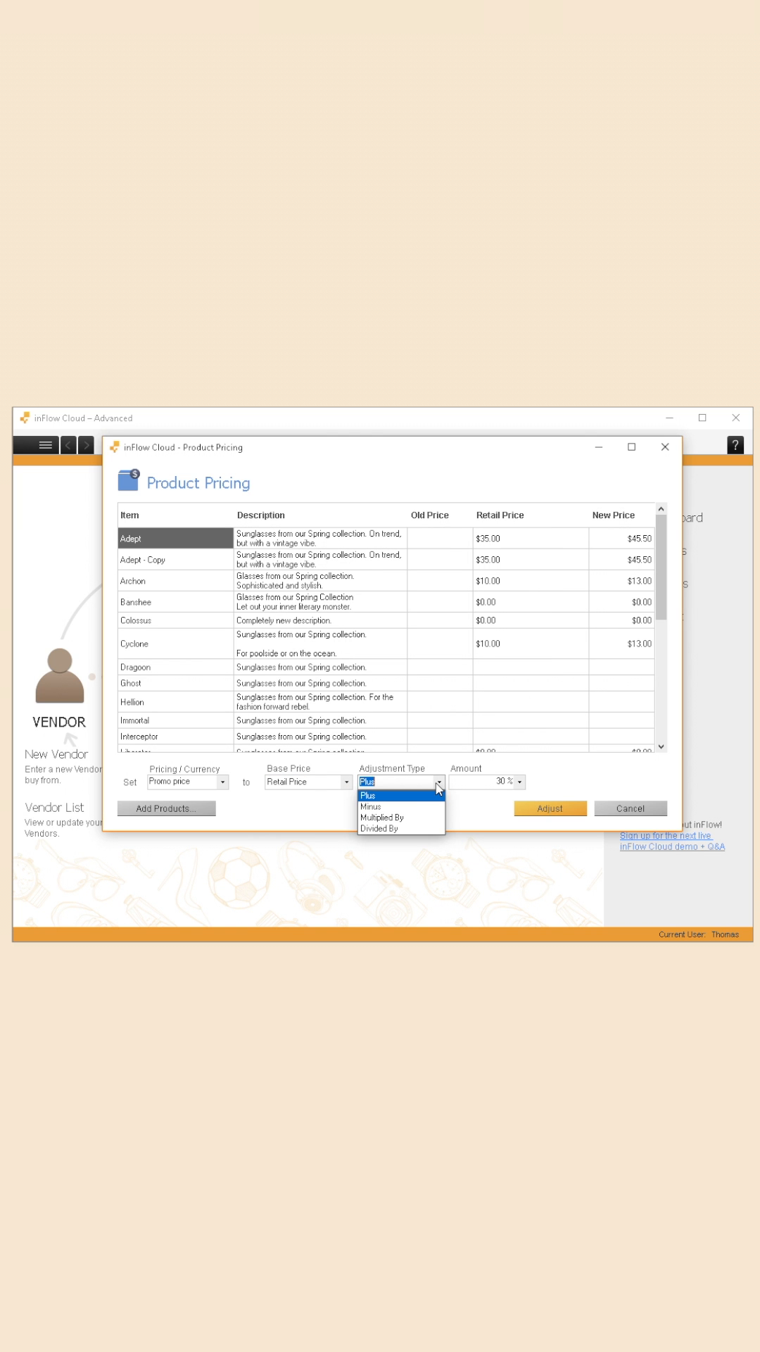
left_click(372, 806)
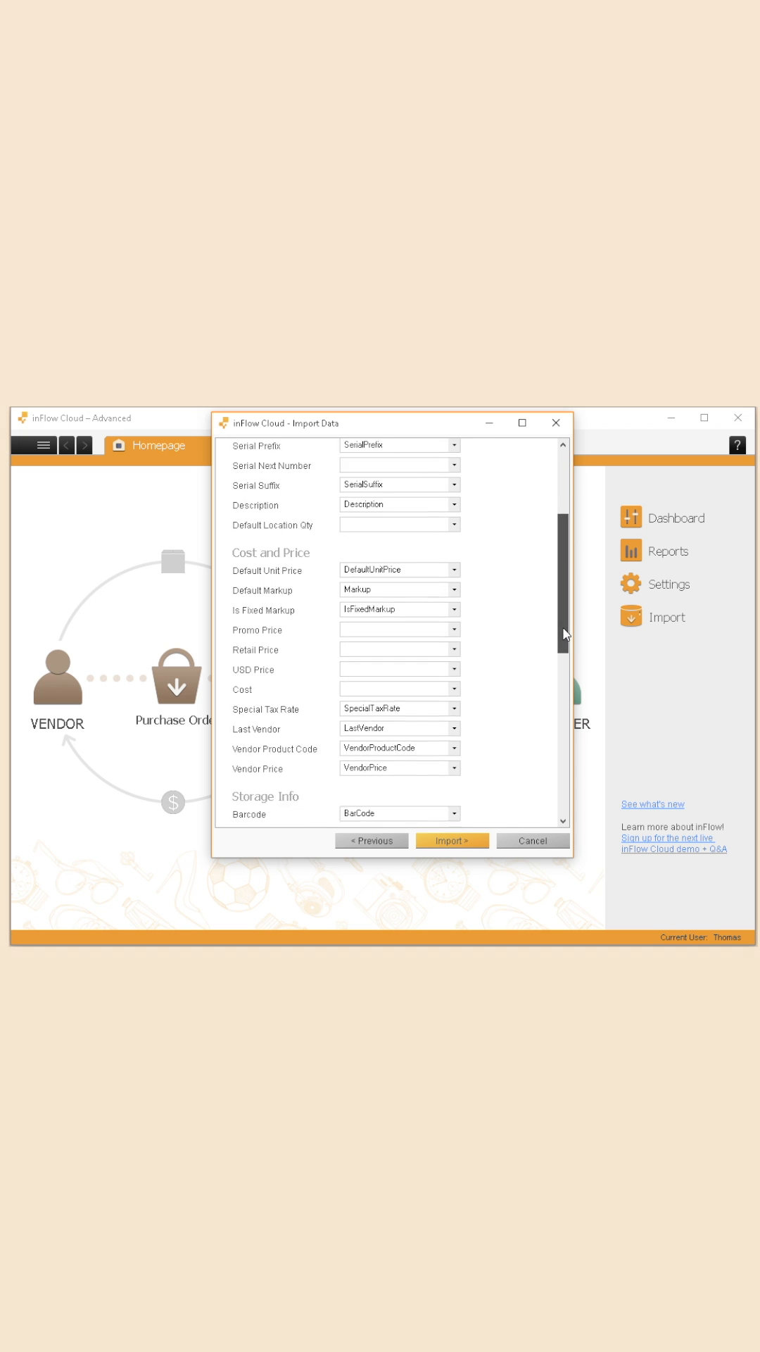
- Open the Promo Price mapping dropdown to view its import column choices
left_click(455, 610)
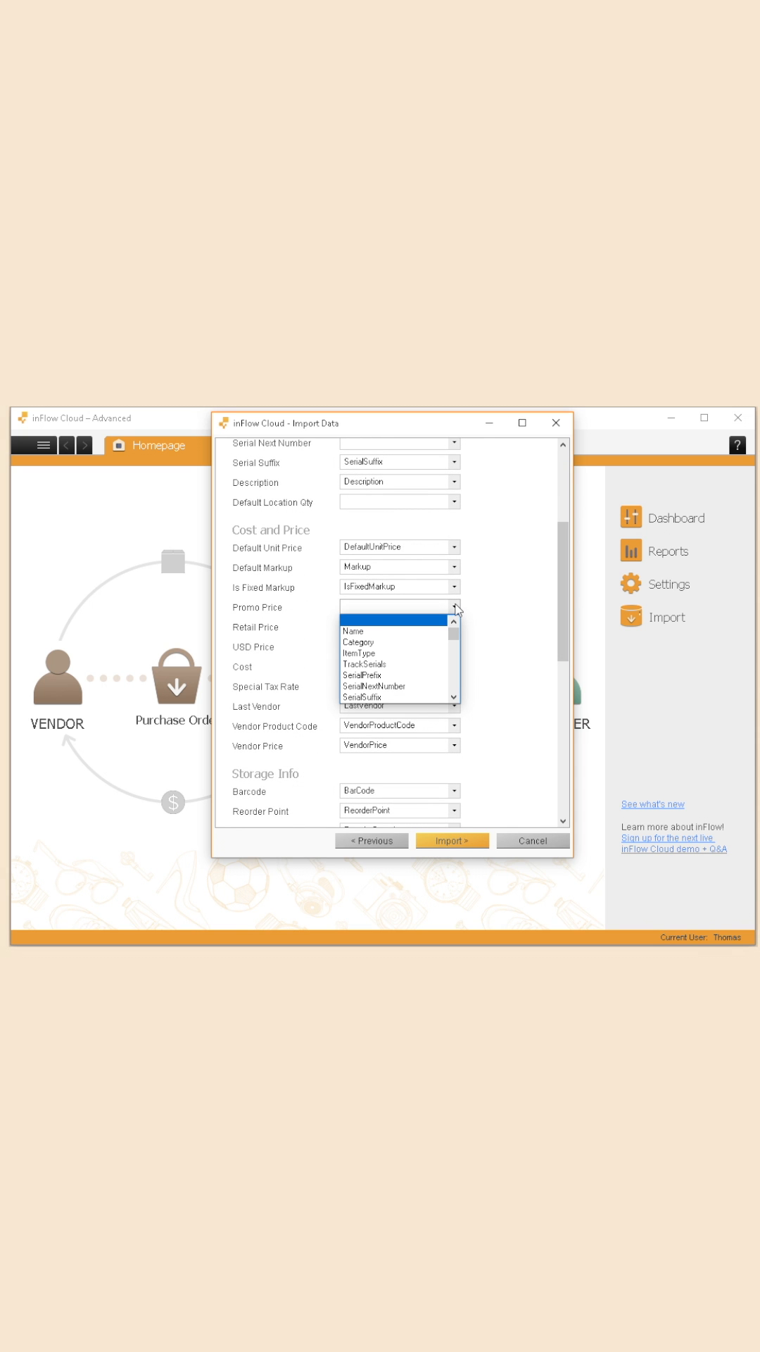
left_click(377, 698)
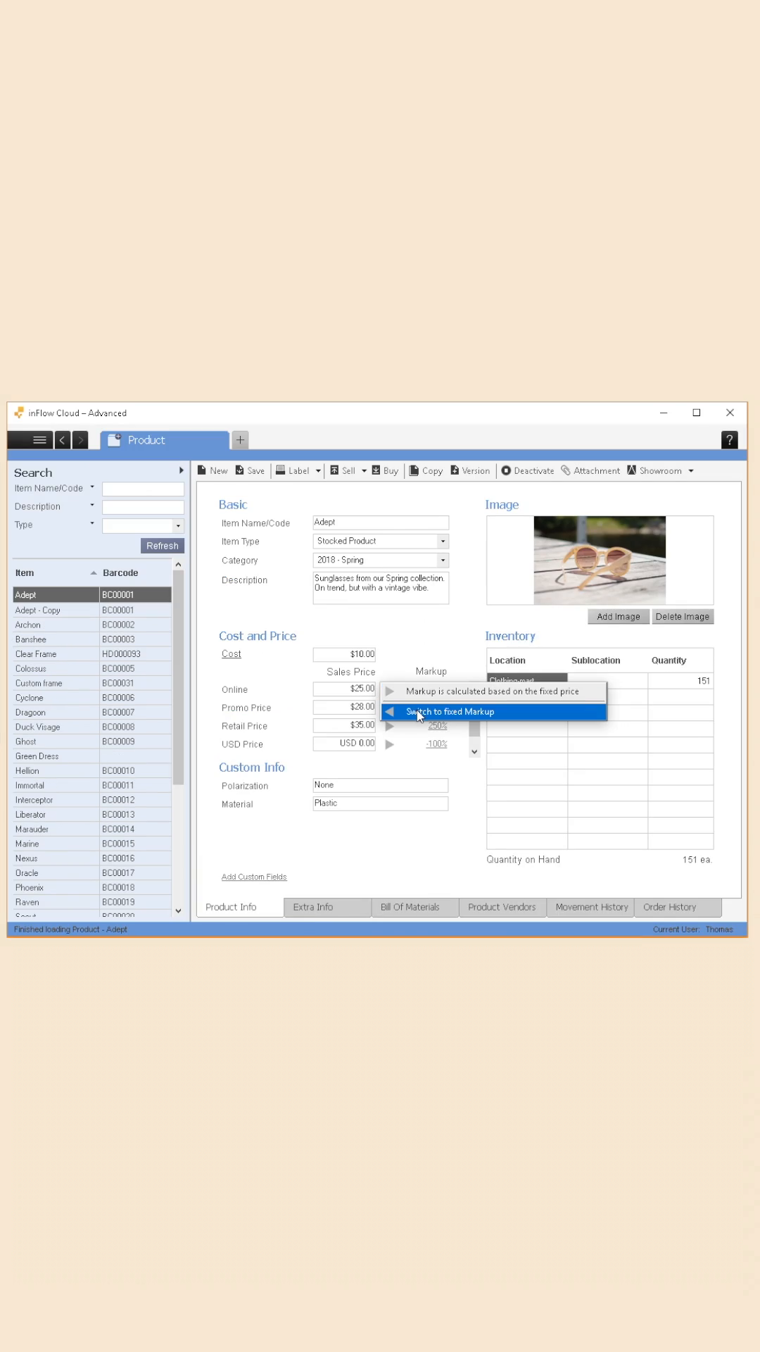
- Switch Adept's online price to fixed markup, then enter costs 20 and 5
left_click(449, 711)
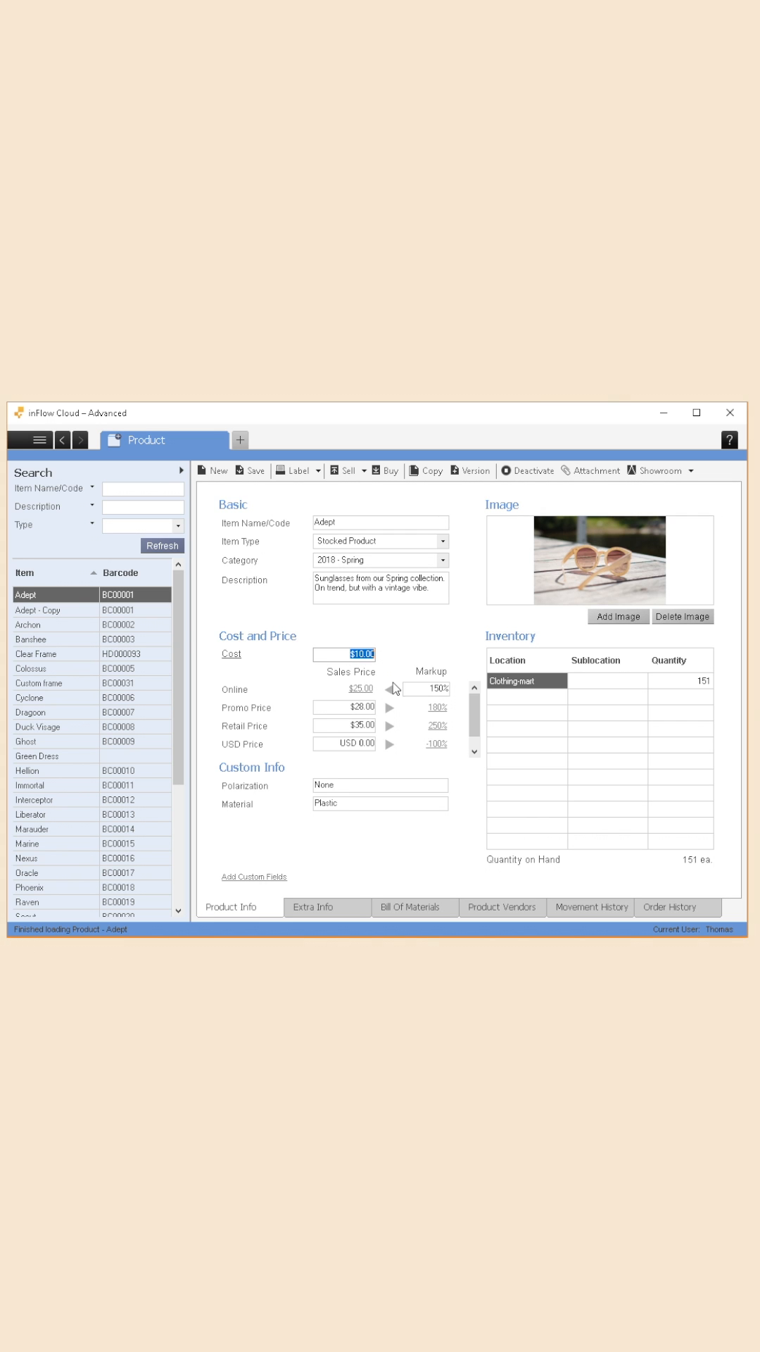
type("20")
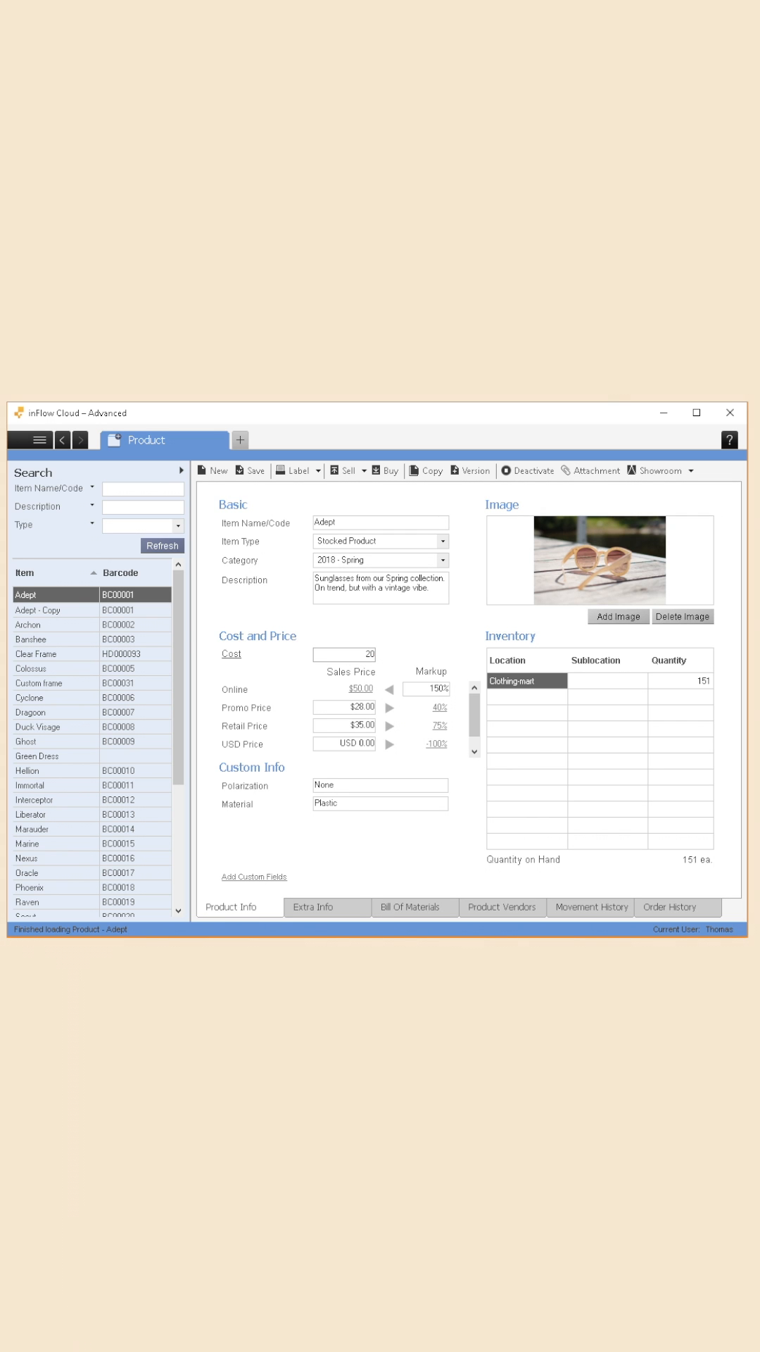
type("5")
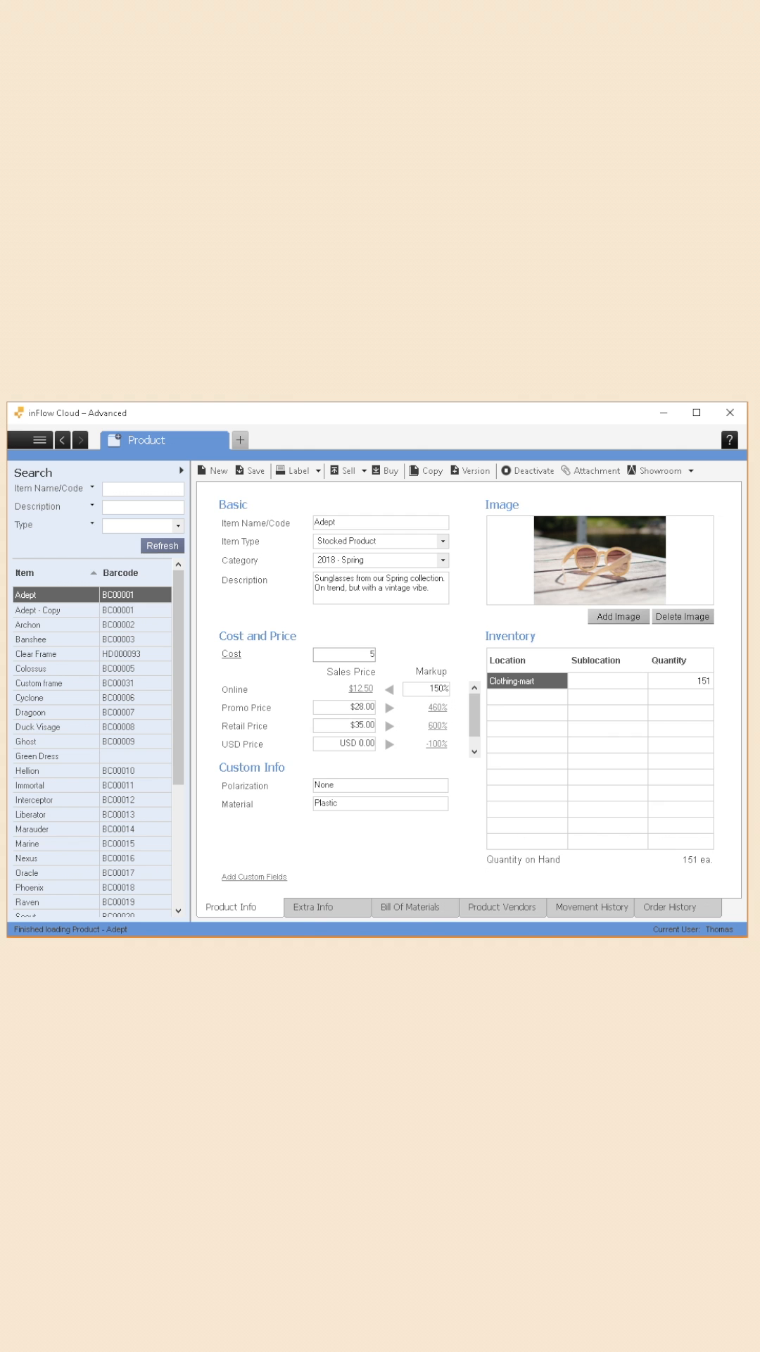